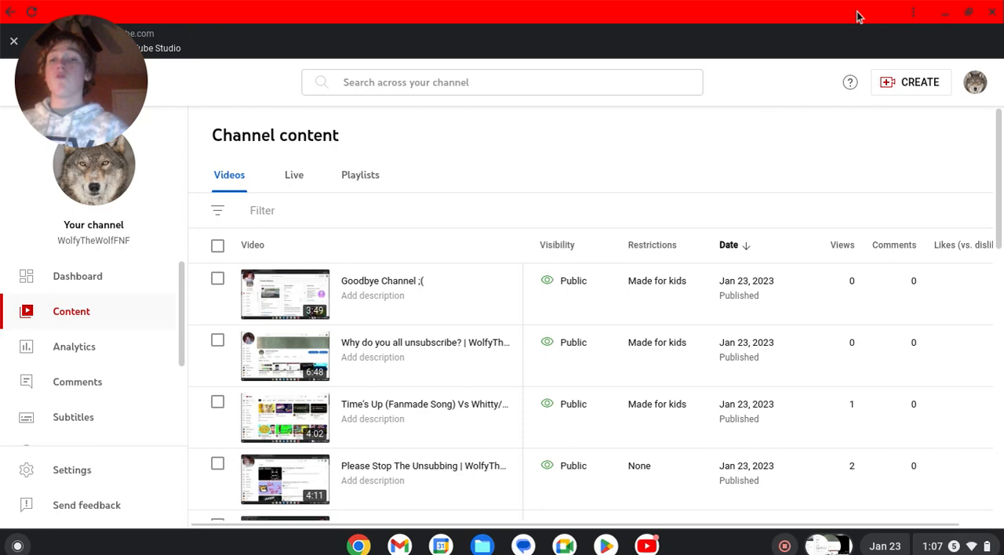
scroll(down, 3)
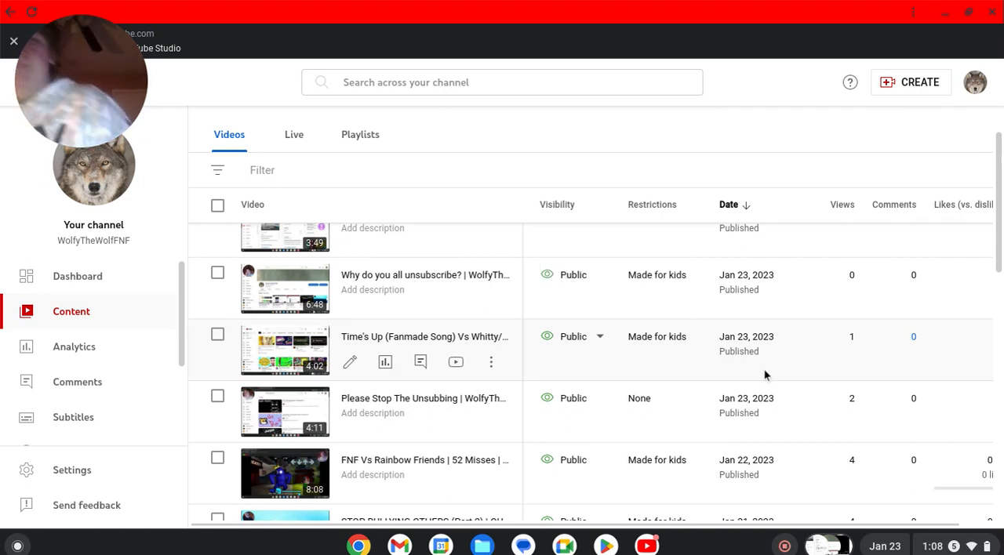
scroll(up, 3)
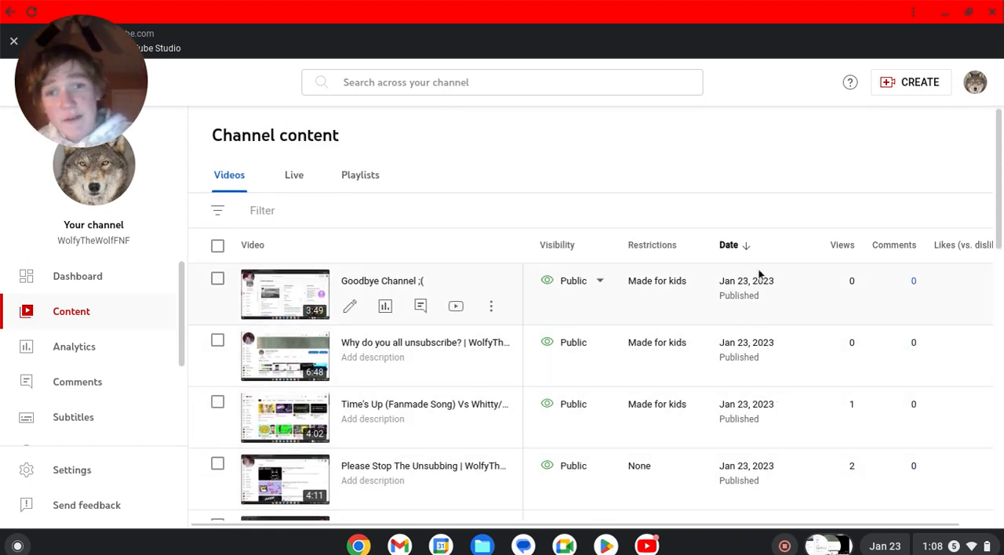
mouse_move(862, 364)
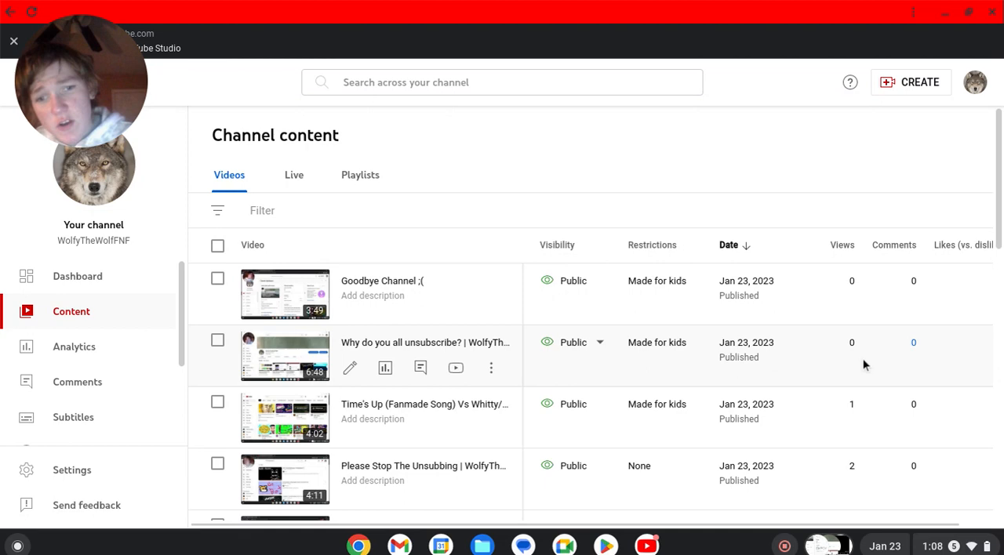
scroll(down, 3)
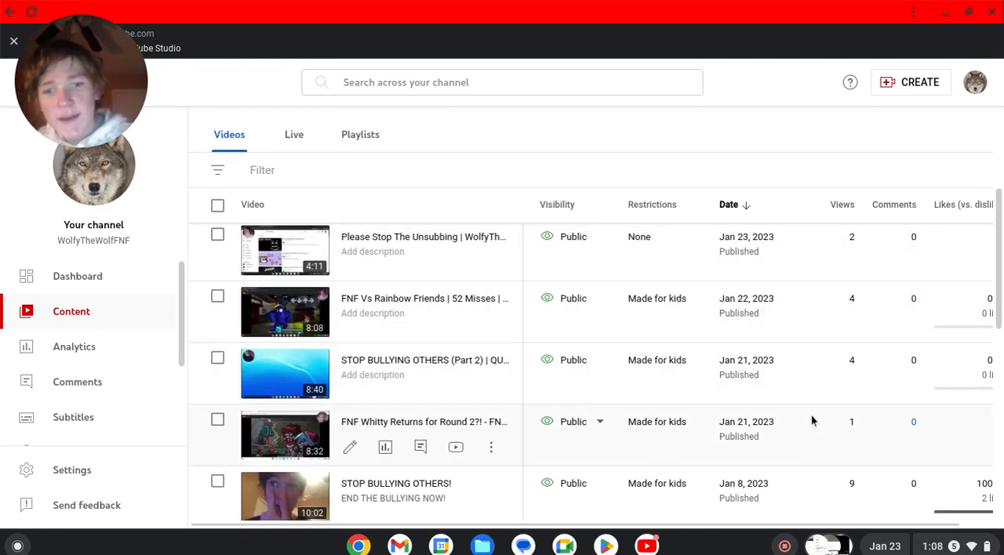
scroll(down, 3)
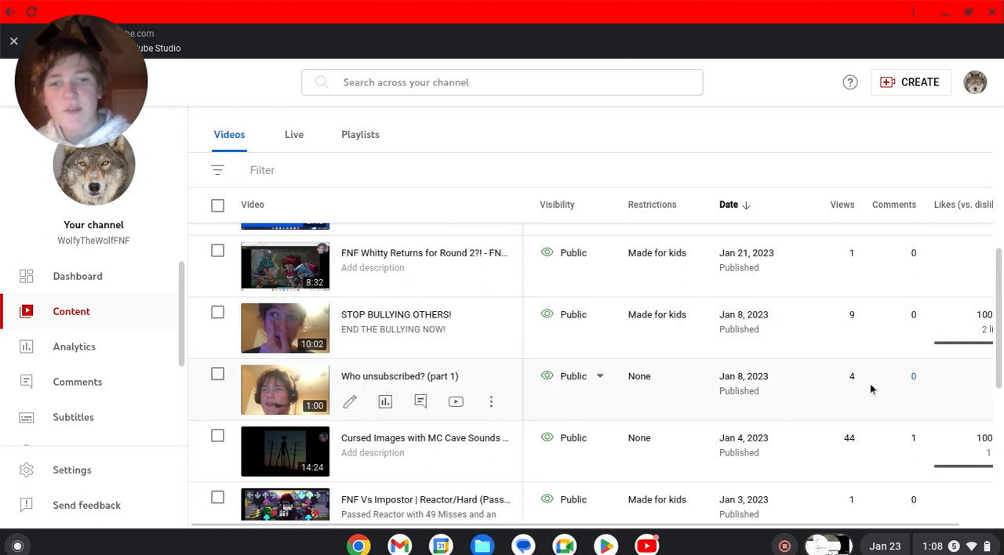
scroll(down, 3)
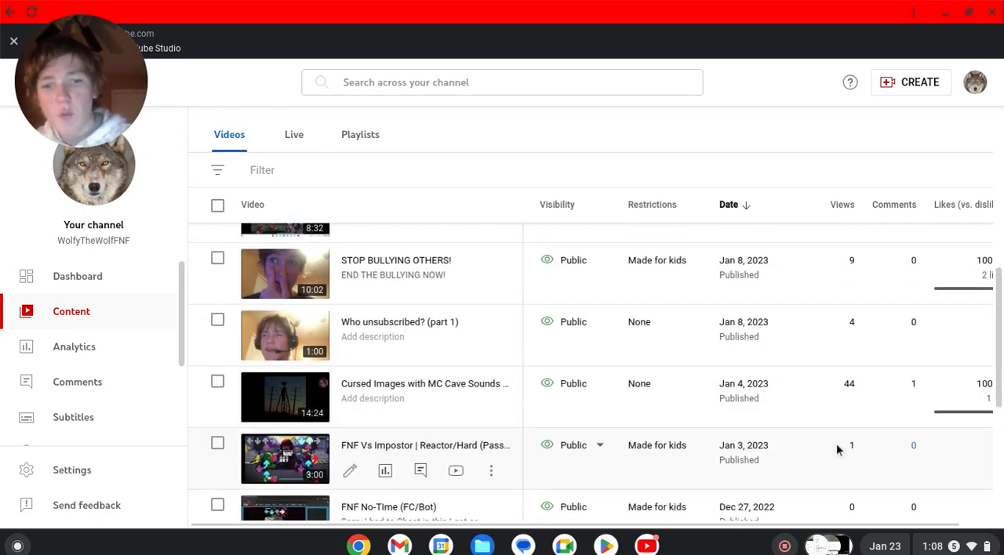
scroll(down, 3)
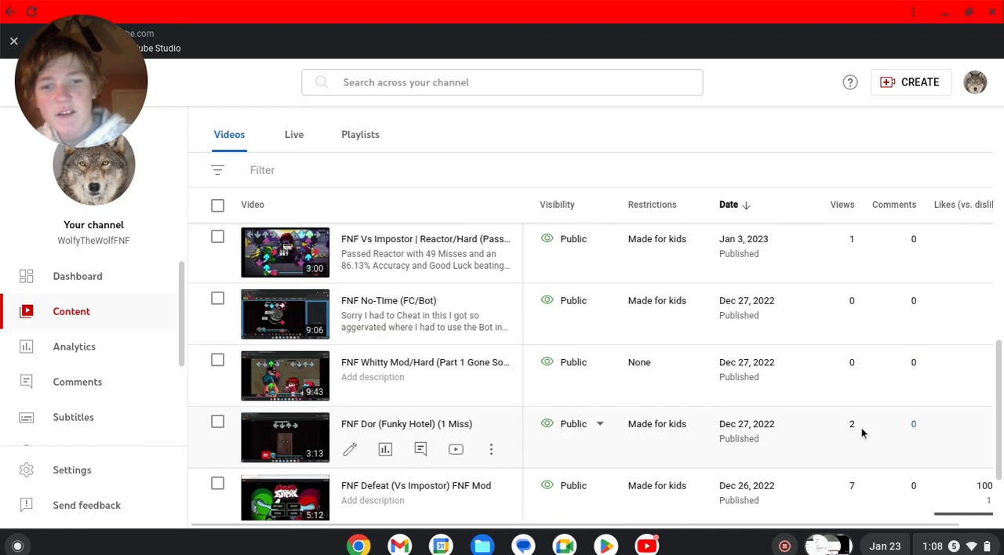
scroll(down, 3)
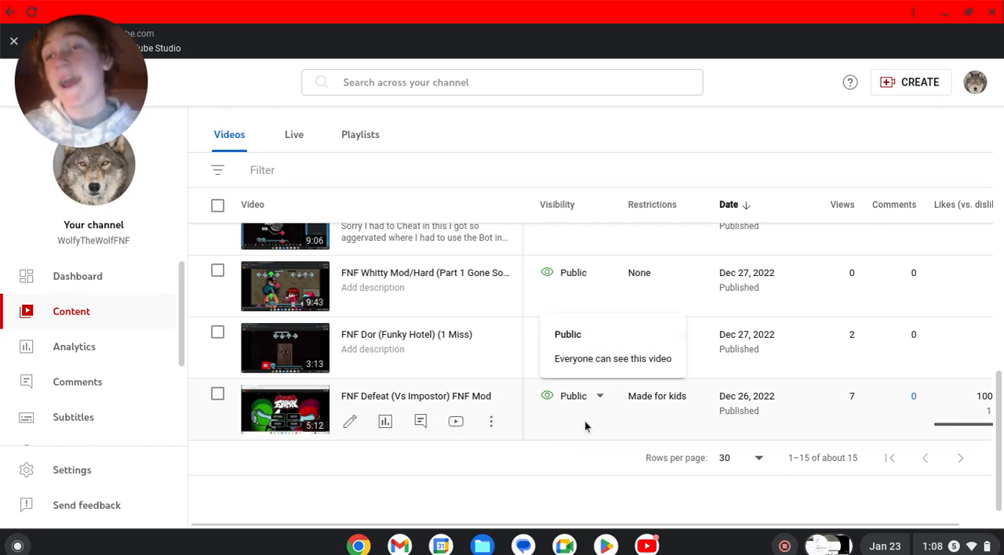
mouse_move(699, 488)
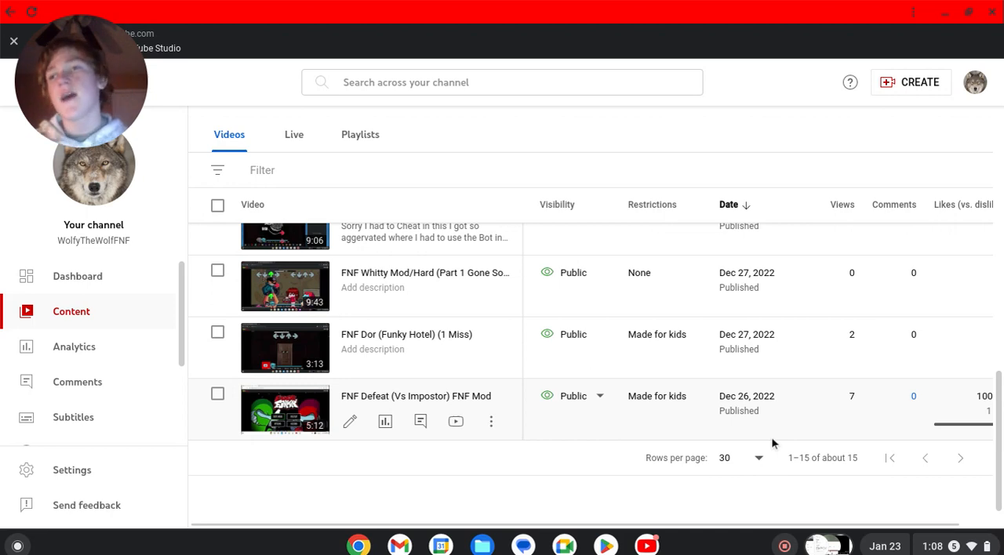
mouse_move(709, 467)
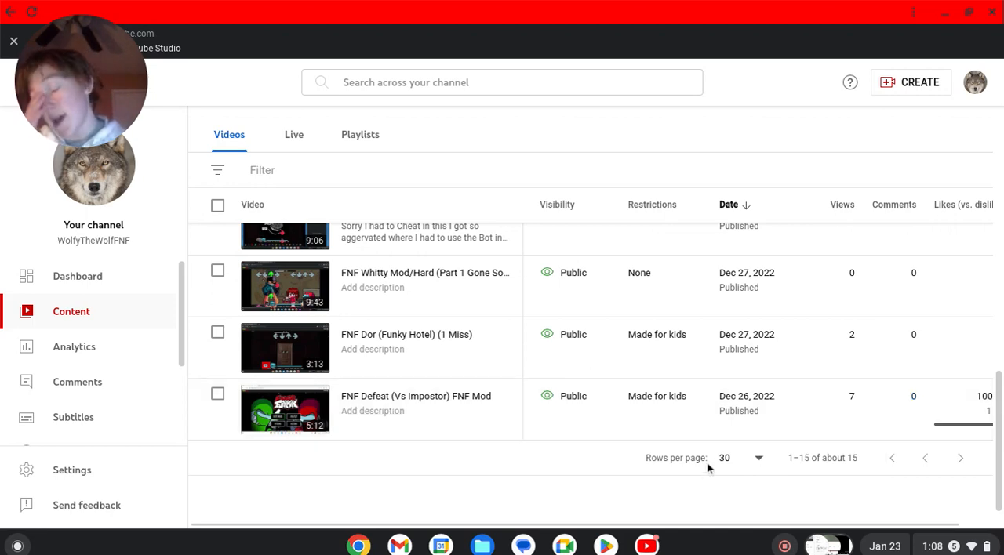
scroll(up, 3)
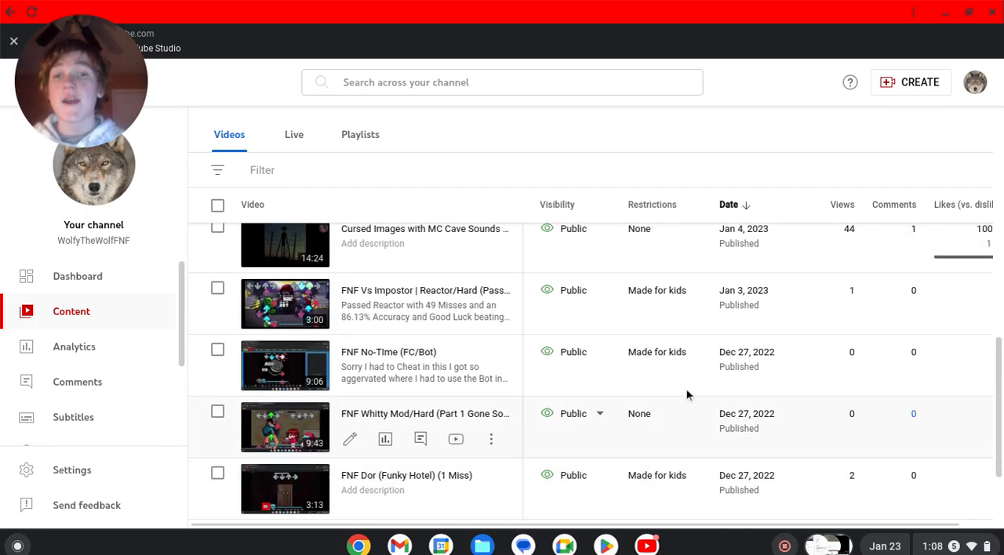
scroll(up, 3)
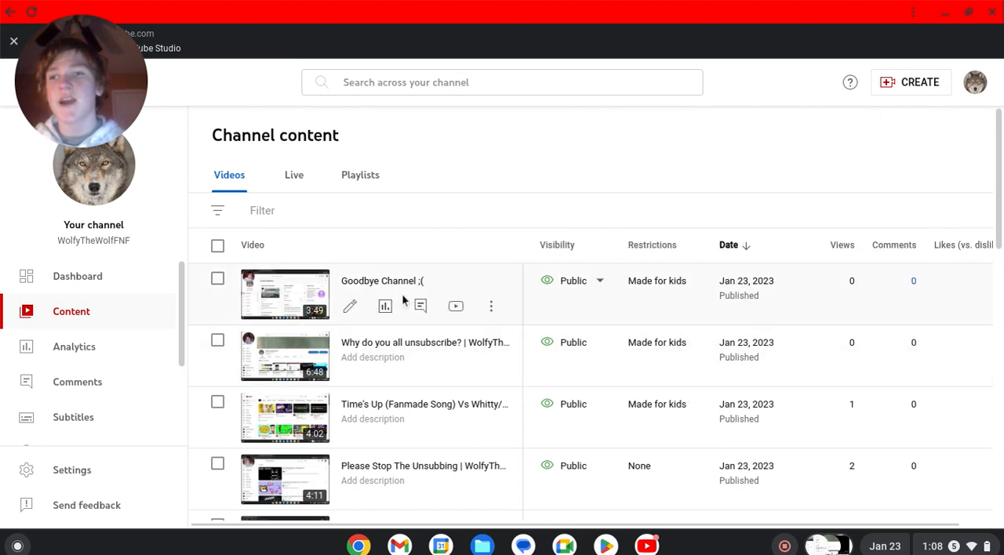
mouse_move(442, 339)
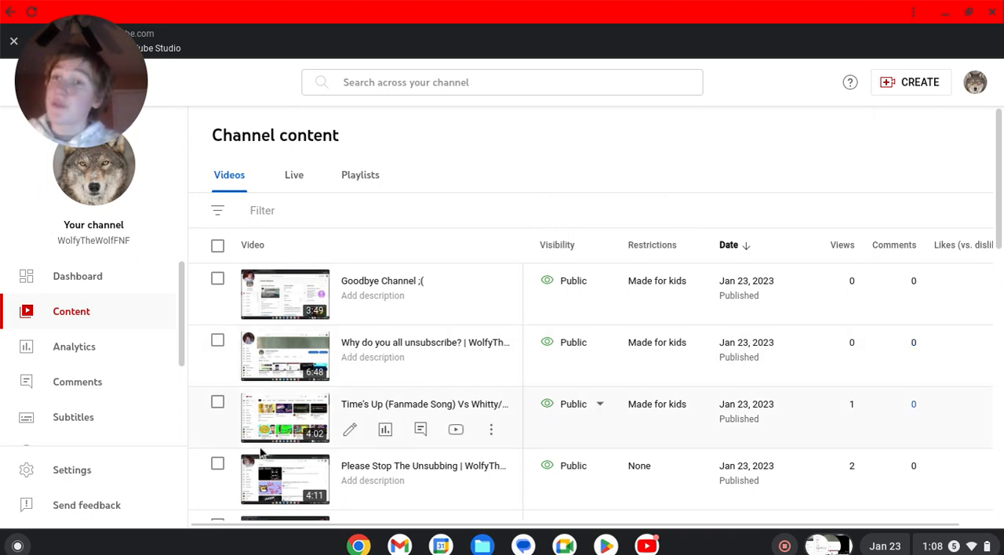
mouse_move(357, 455)
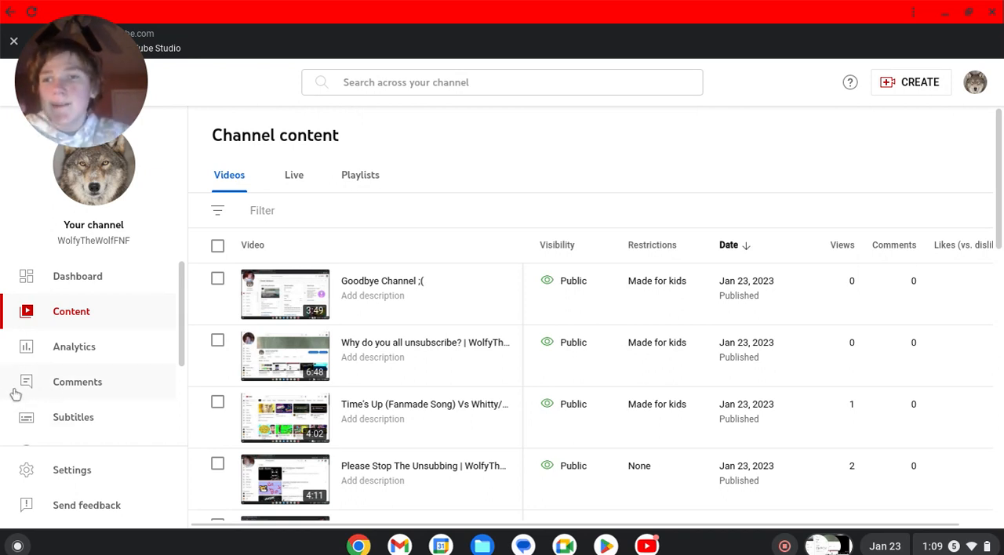
mouse_move(508, 315)
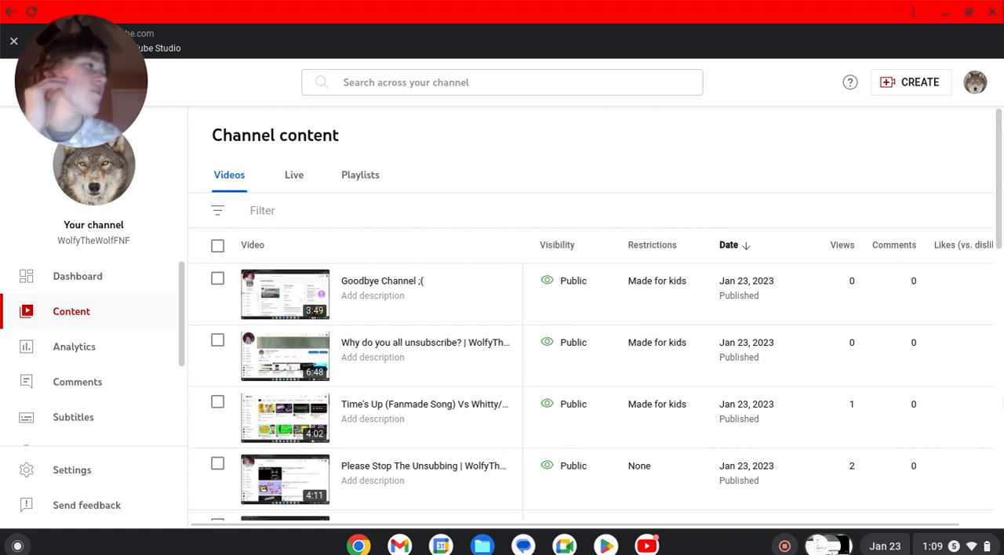
mouse_move(727, 245)
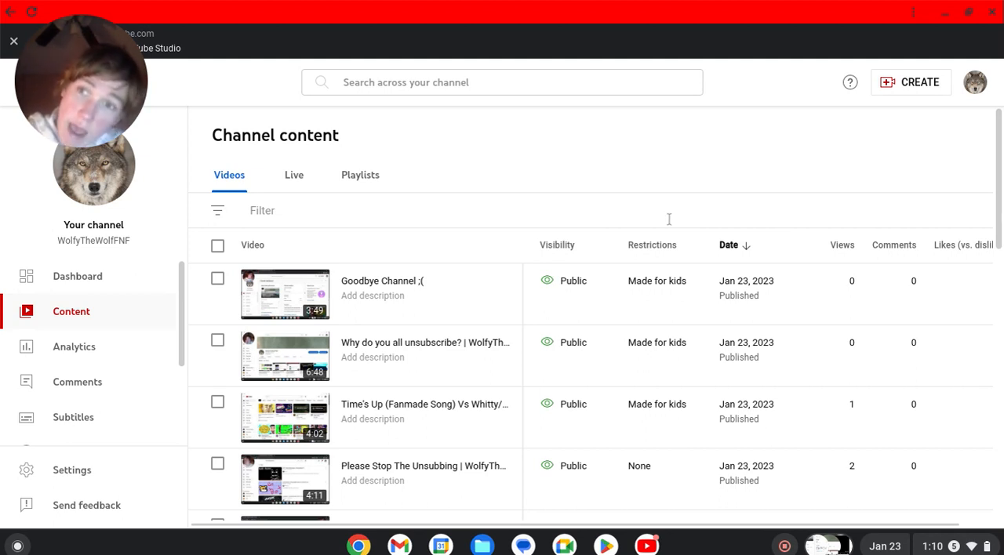
mouse_move(662, 222)
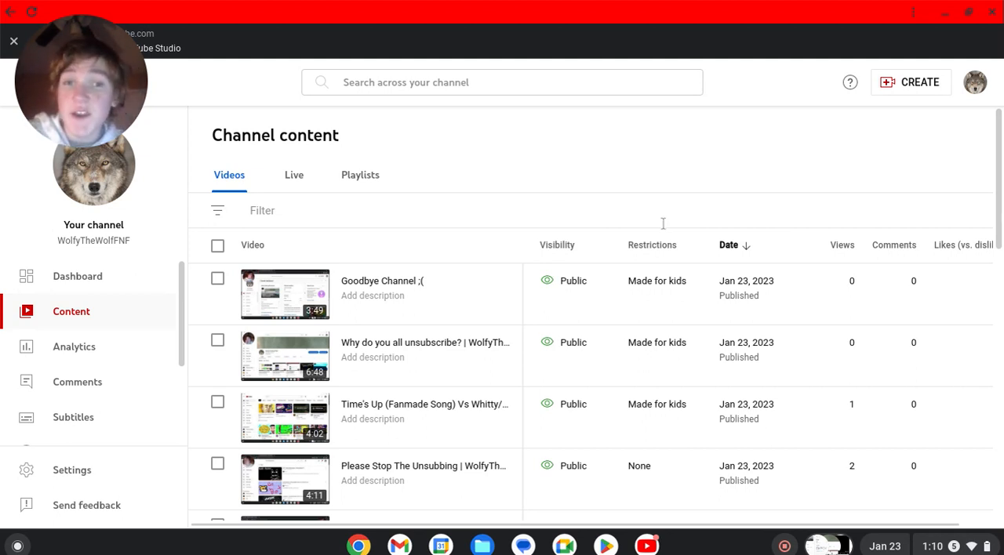